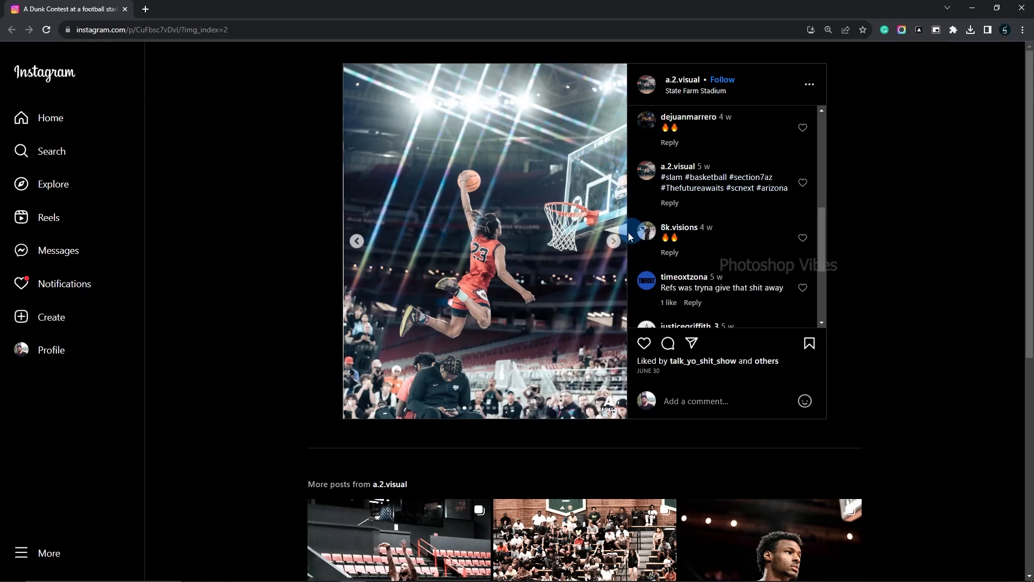
# Browse to the next dunk photo in the Instagram post and switch to the stock photo tab
pyautogui.click(613, 240)
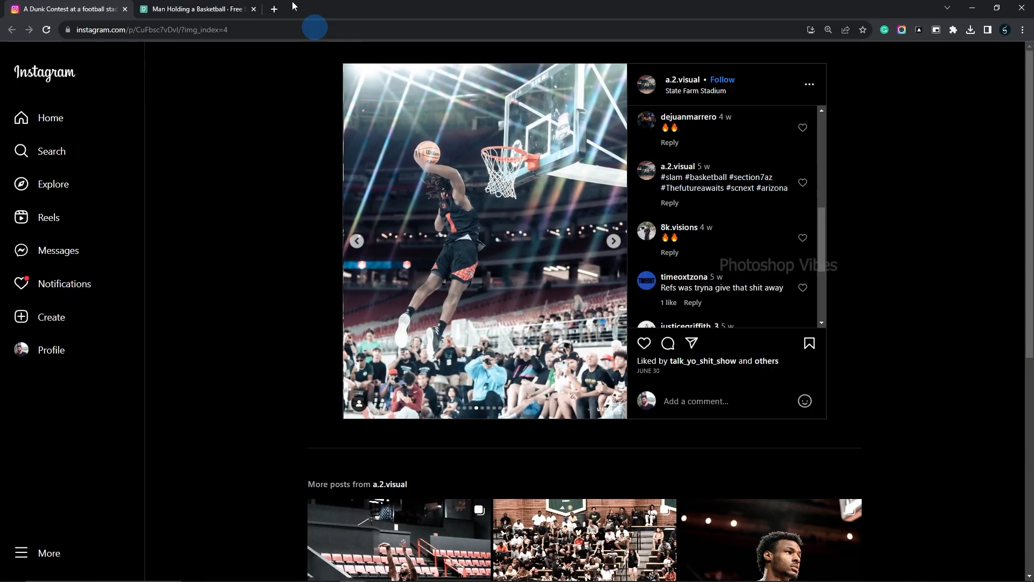
pyautogui.click(195, 8)
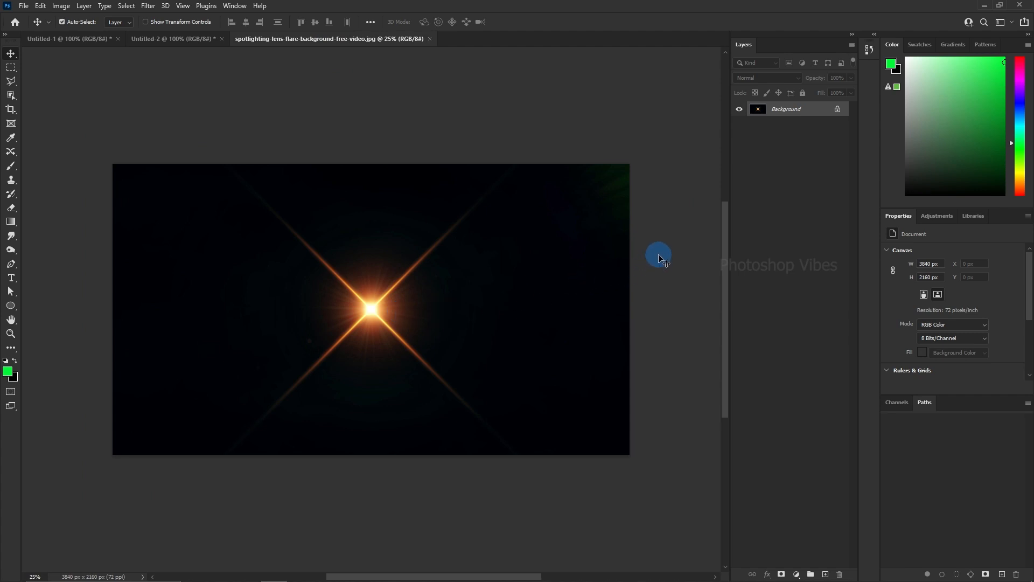
# Preview the flare layer over the gym photo with Screen blend mode, then return to the flare document
pyautogui.click(168, 39)
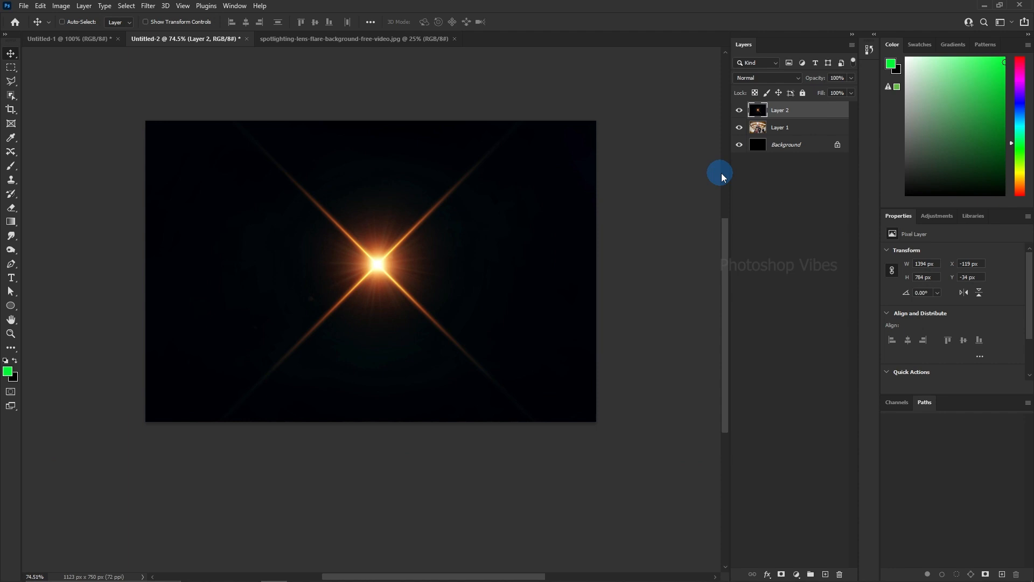
pyautogui.click(768, 77)
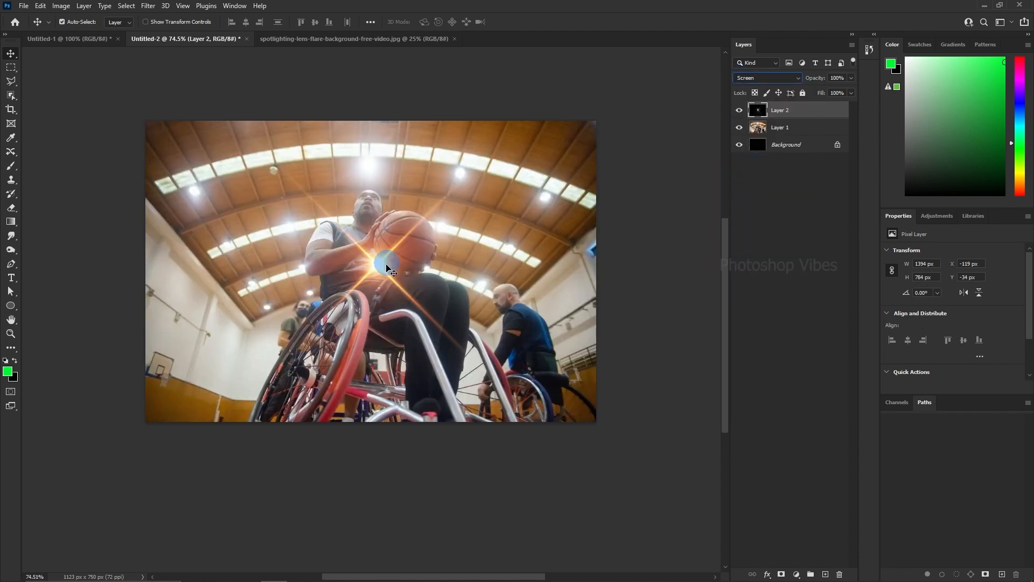
pyautogui.click(357, 39)
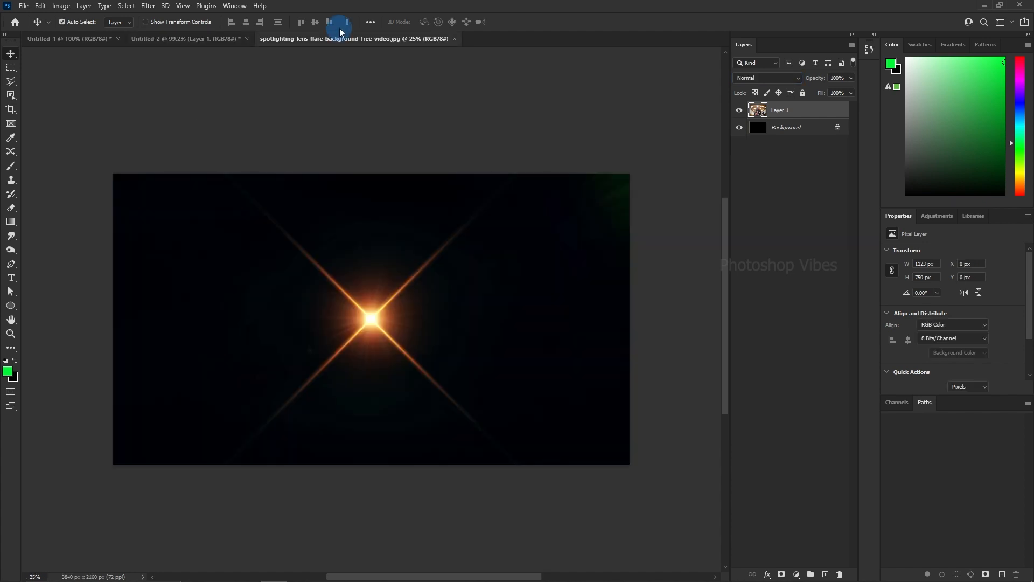
# Add a Black & White adjustment layer above the flare image and reselect Layer 0
pyautogui.click(797, 573)
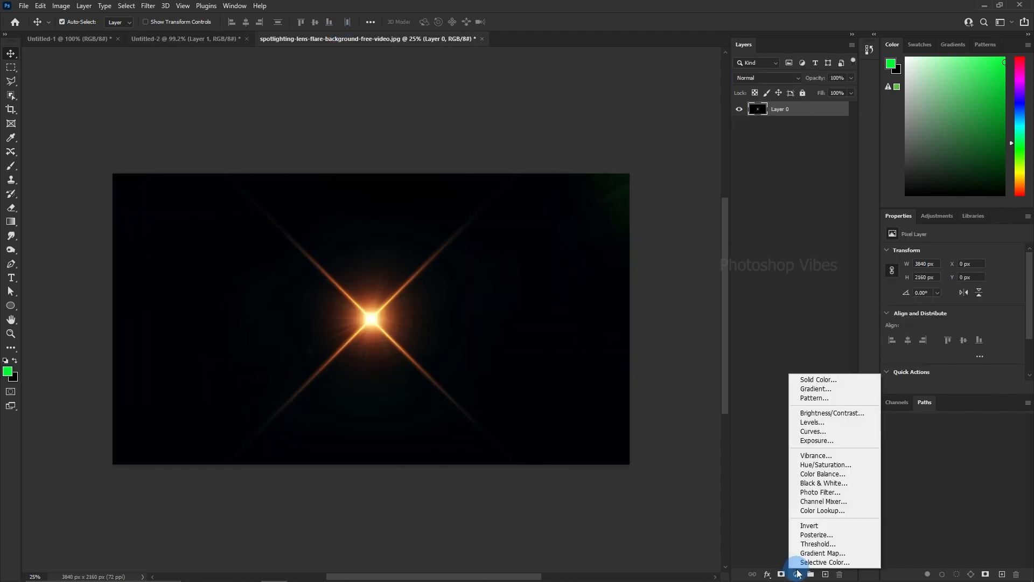
pyautogui.moveTo(823, 483)
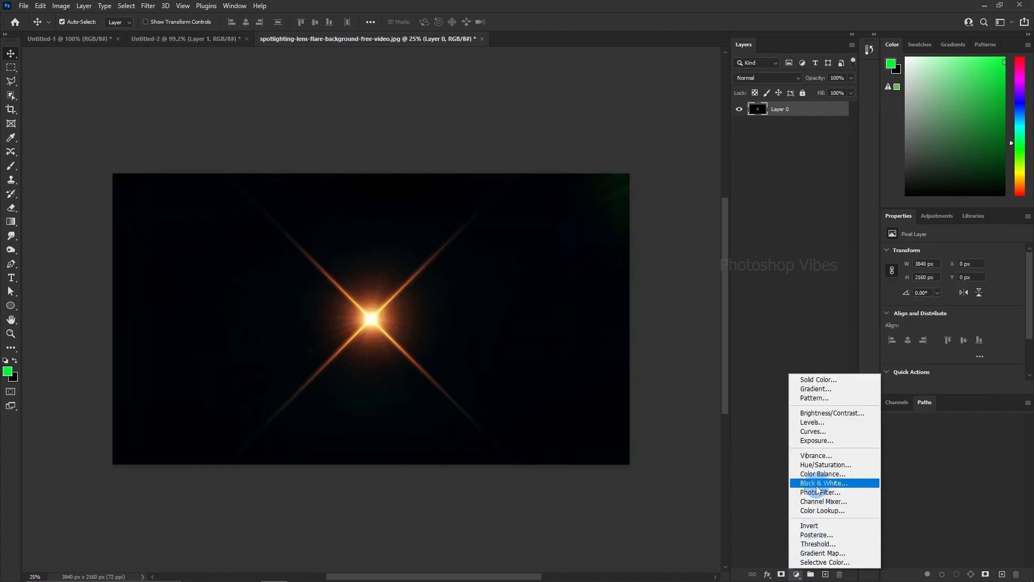
pyautogui.click(822, 483)
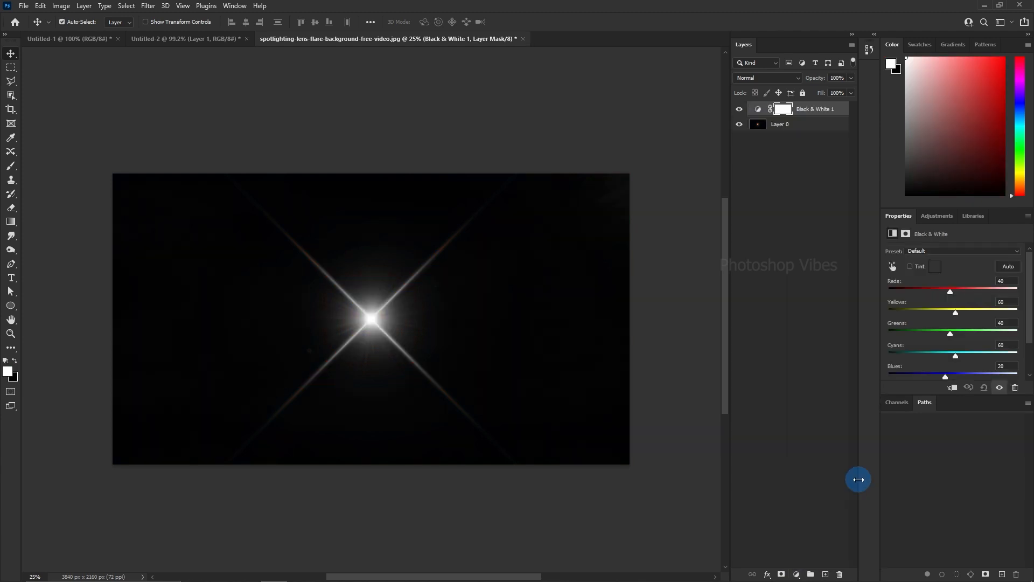
pyautogui.click(780, 123)
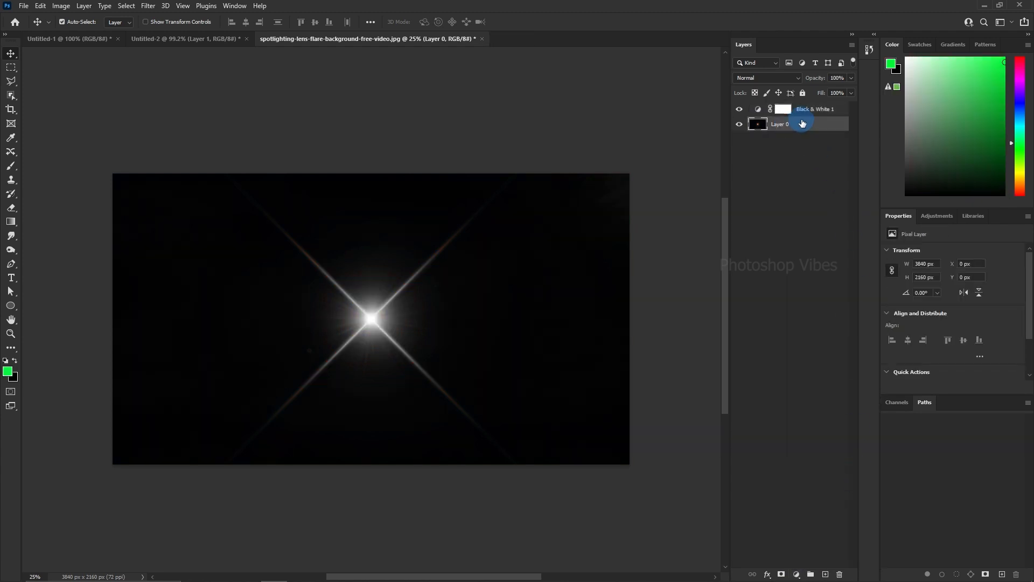
# Invert the flare layer's tones so a dark star sits on a white background
pyautogui.click(60, 5)
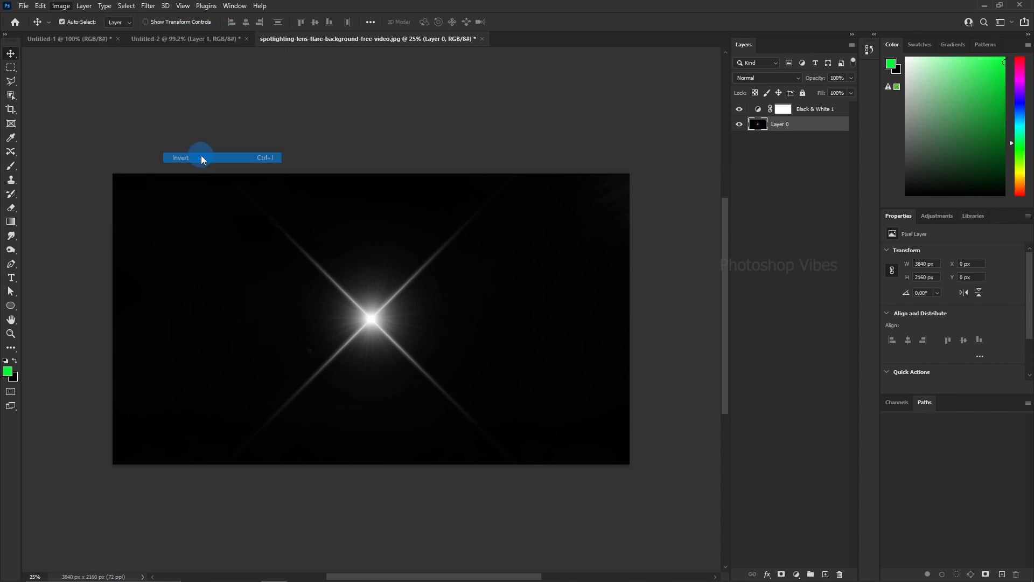
pyautogui.click(179, 157)
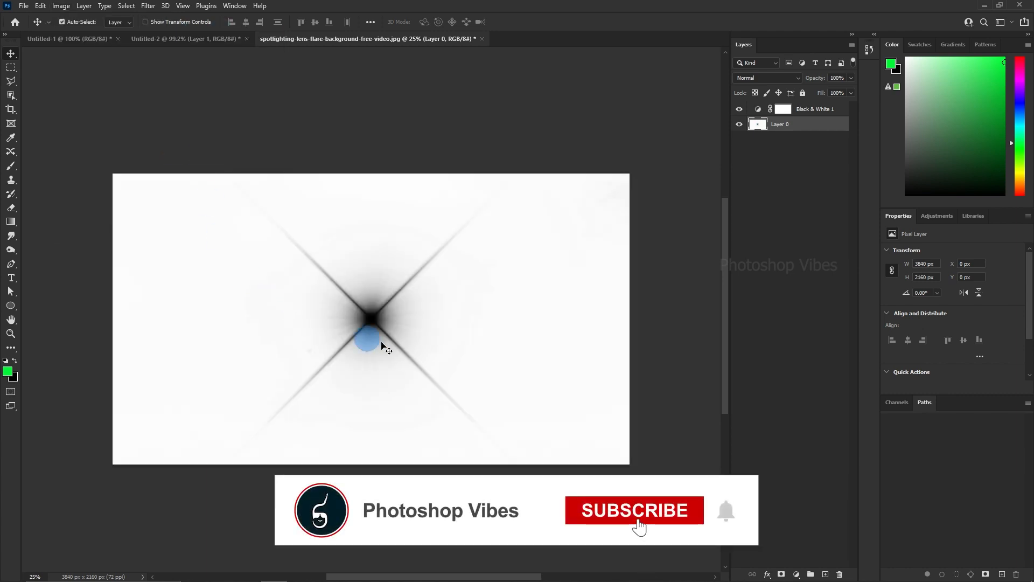
pyautogui.click(634, 510)
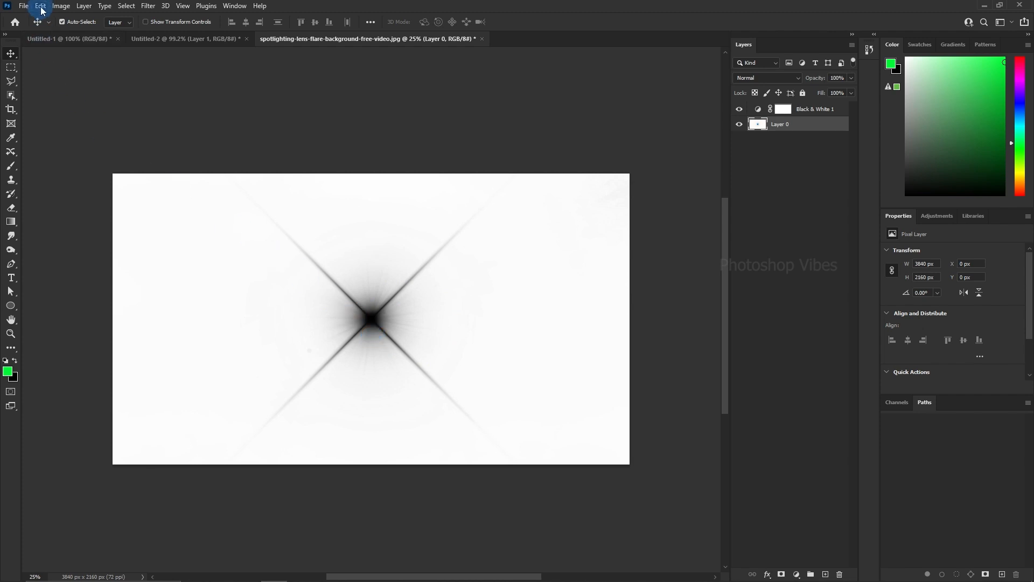
# Define the inverted star as a new brush preset named 'Flare 02'
pyautogui.click(40, 5)
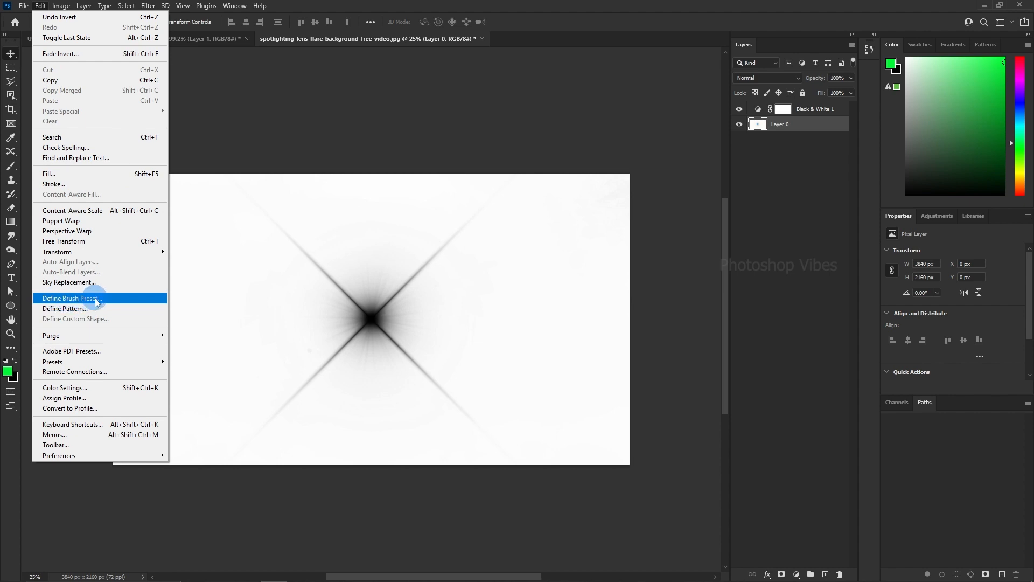
pyautogui.click(72, 299)
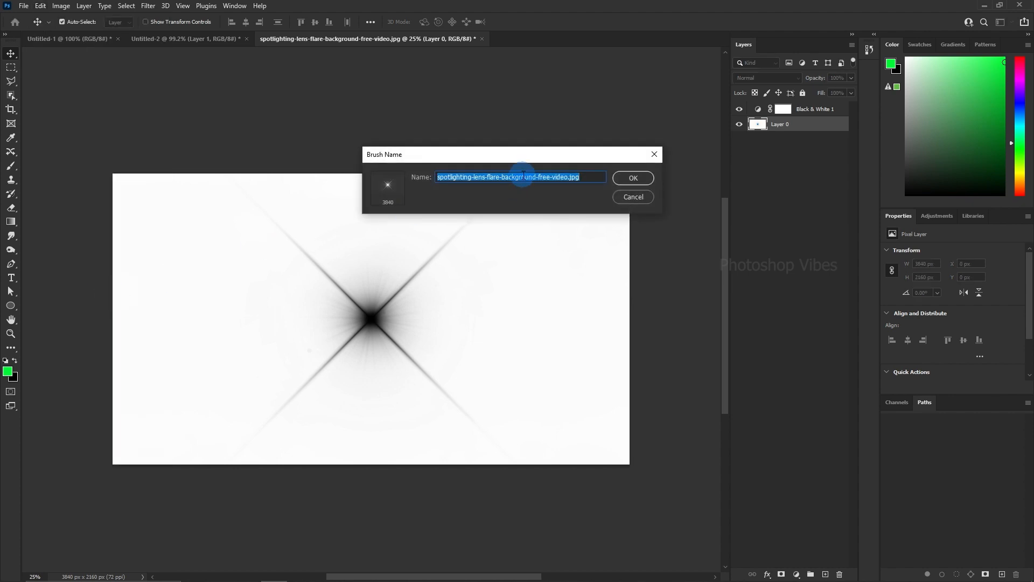
pyautogui.write('Flare 02')
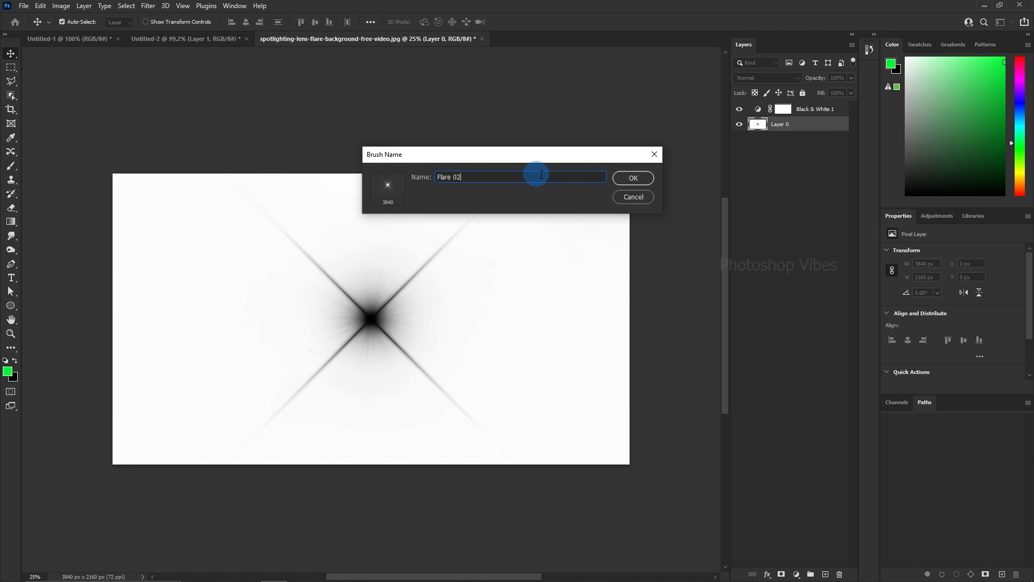
pyautogui.click(631, 178)
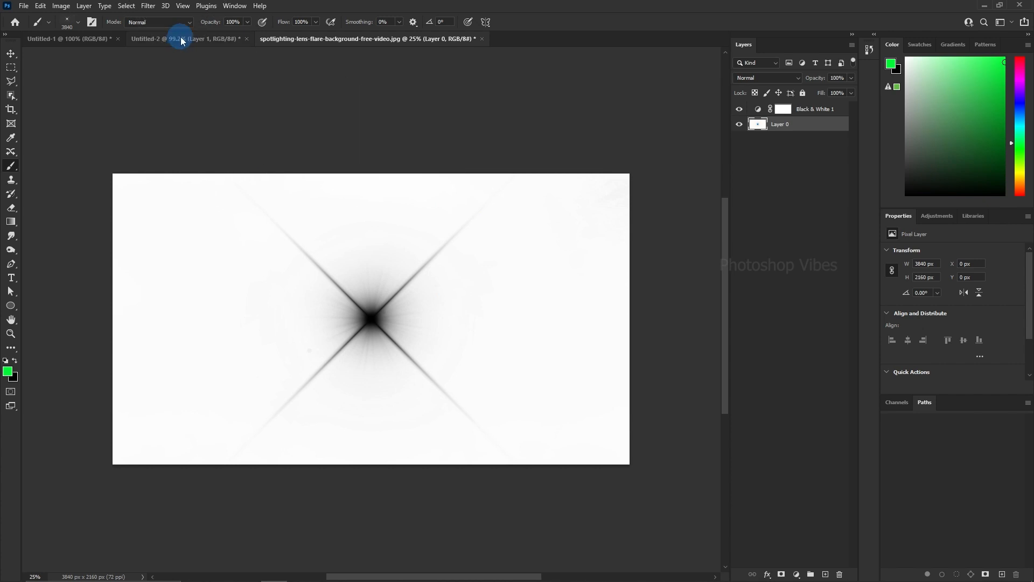
# On a new layer over the gym photo, stamp a Flare 02 star on the left ceiling light
pyautogui.click(483, 39)
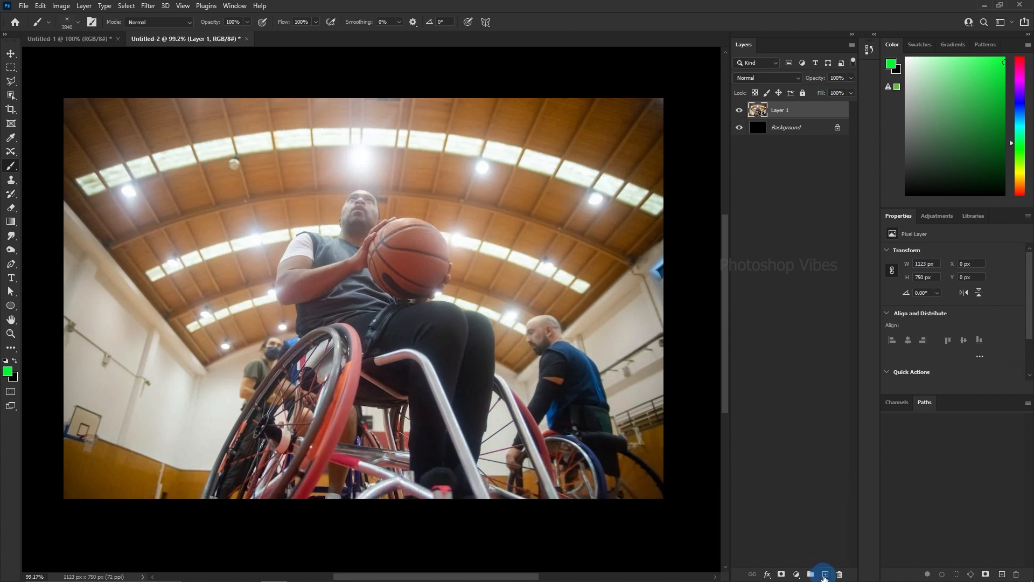
pyautogui.click(824, 573)
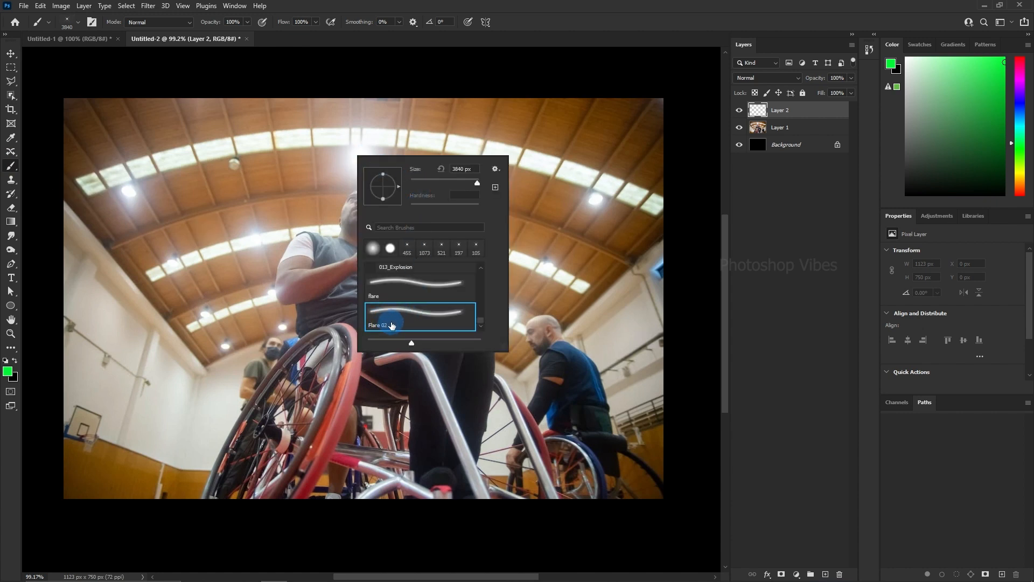
pyautogui.click(384, 325)
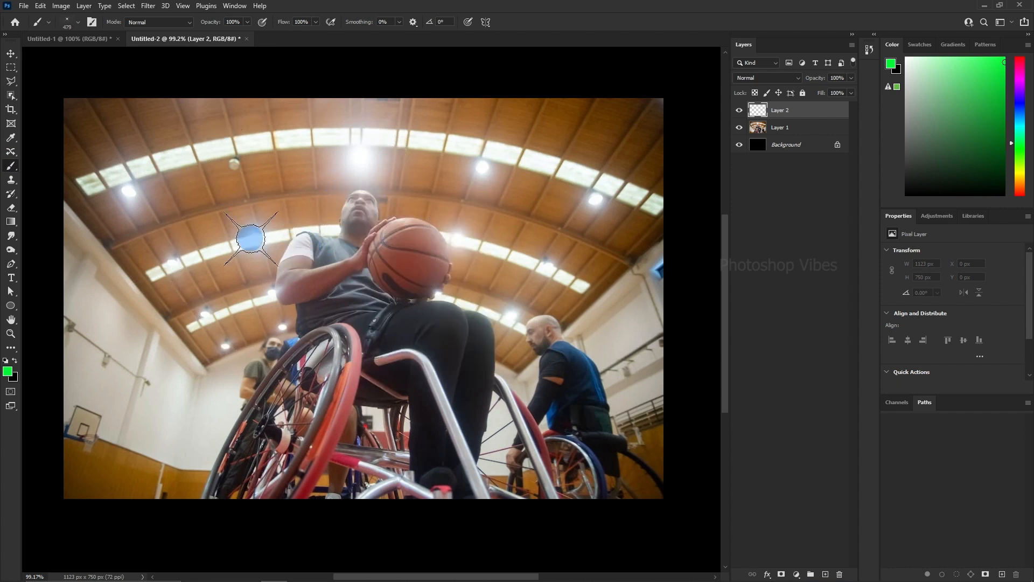
pyautogui.moveTo(249, 237); pyautogui.dragTo(288, 330)
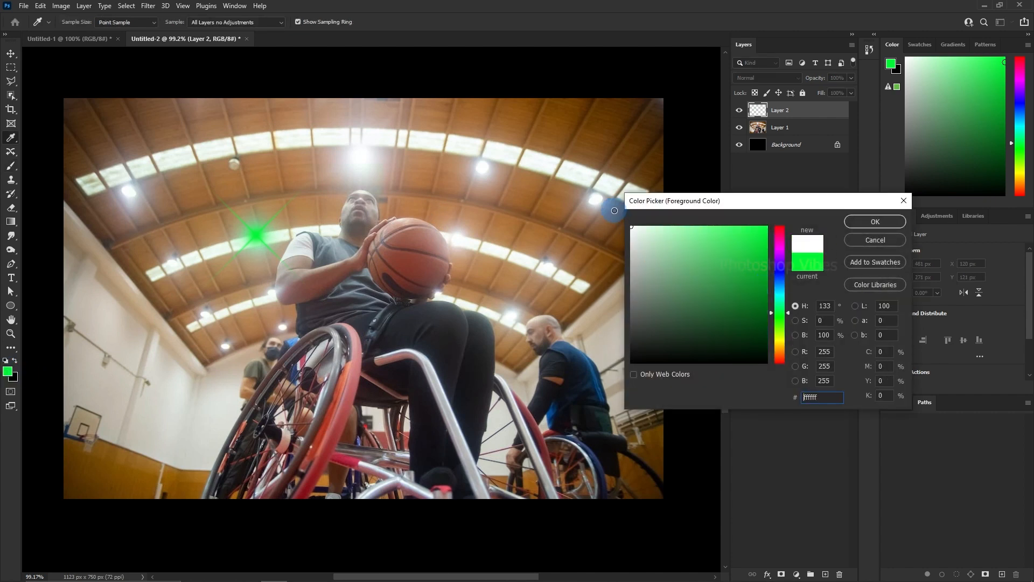
# With white paint and a larger brush, stamp star flares over the ceiling lights
pyautogui.click(874, 221)
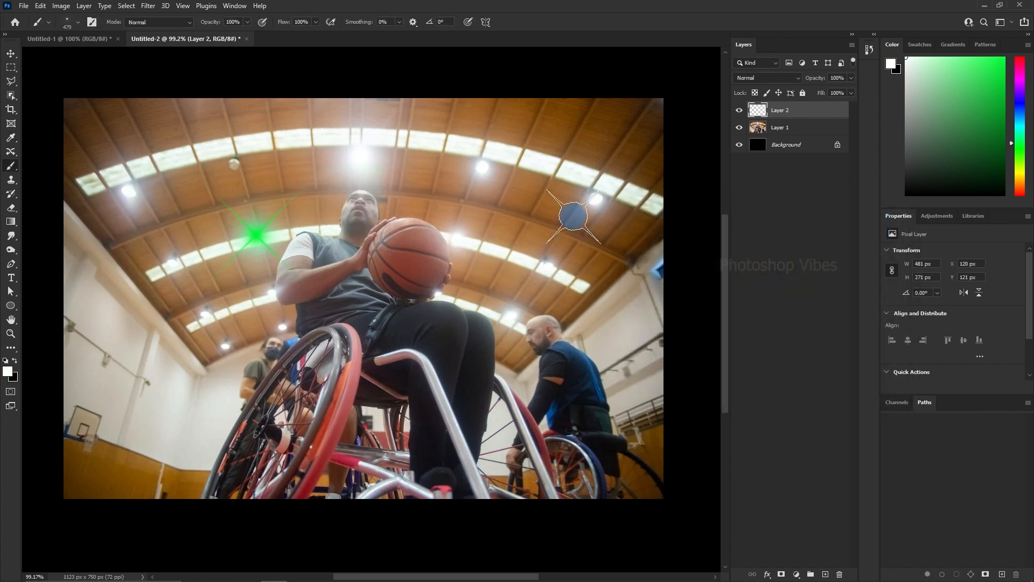
pyautogui.moveTo(574, 215); pyautogui.dragTo(376, 245)
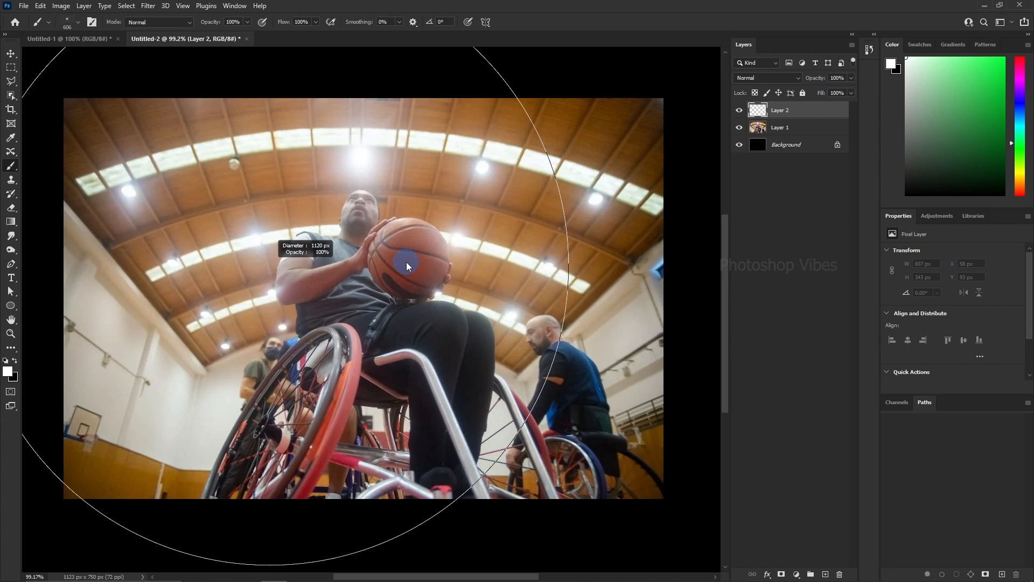
pyautogui.click(356, 162)
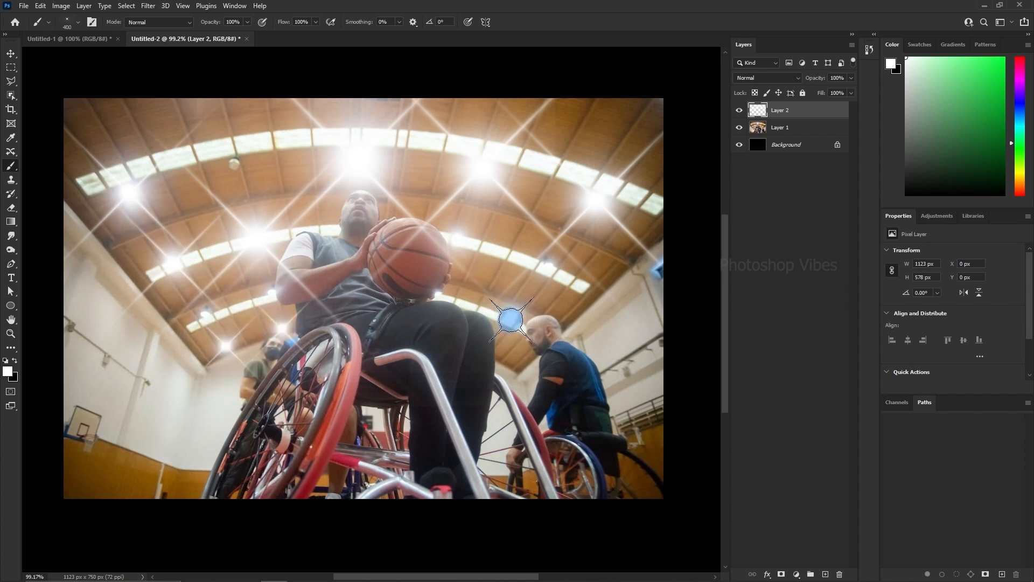
pyautogui.click(739, 110)
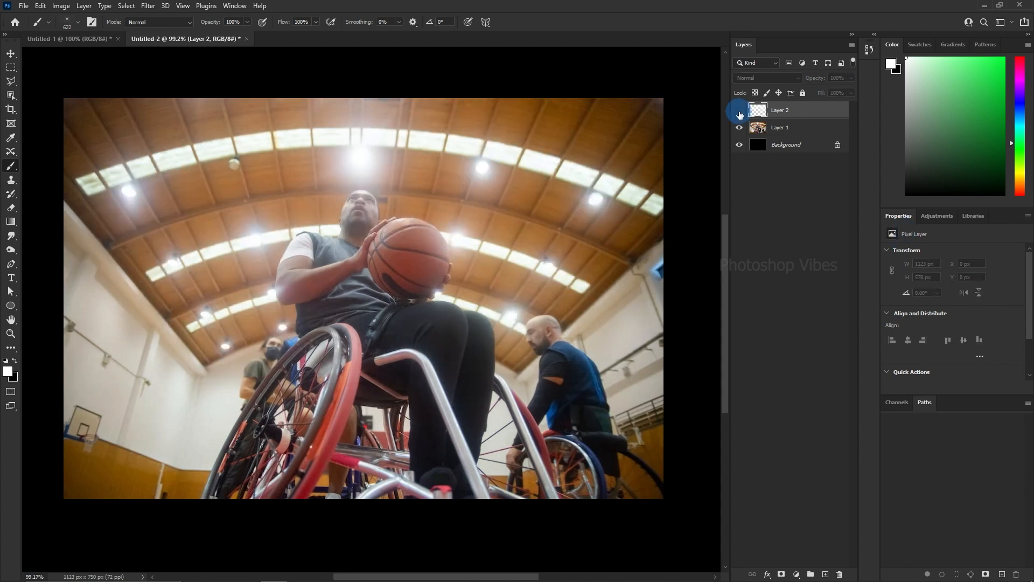
# Toggle the flare layer's visibility for a before-and-after comparison
pyautogui.click(739, 110)
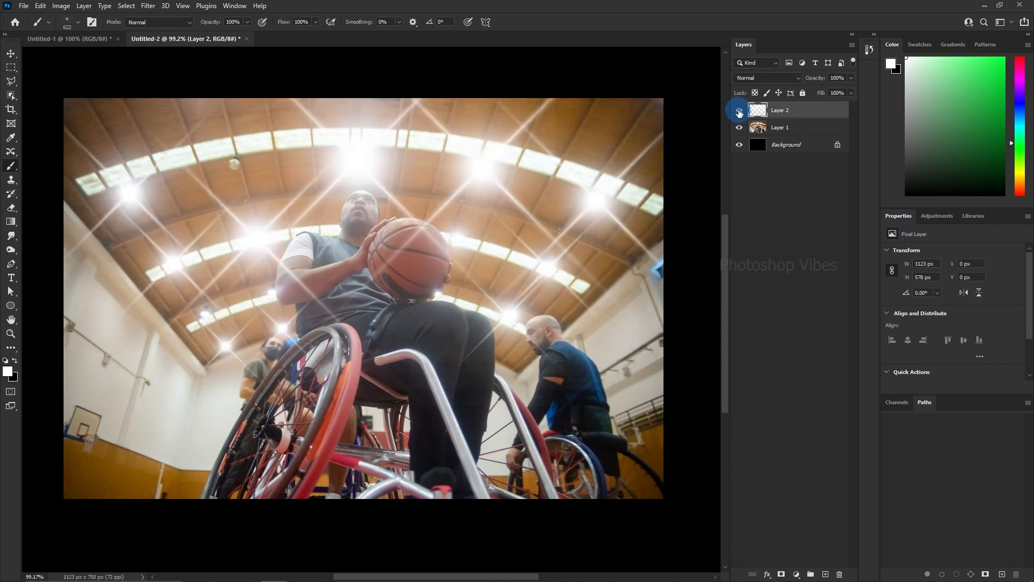
pyautogui.click(739, 110)
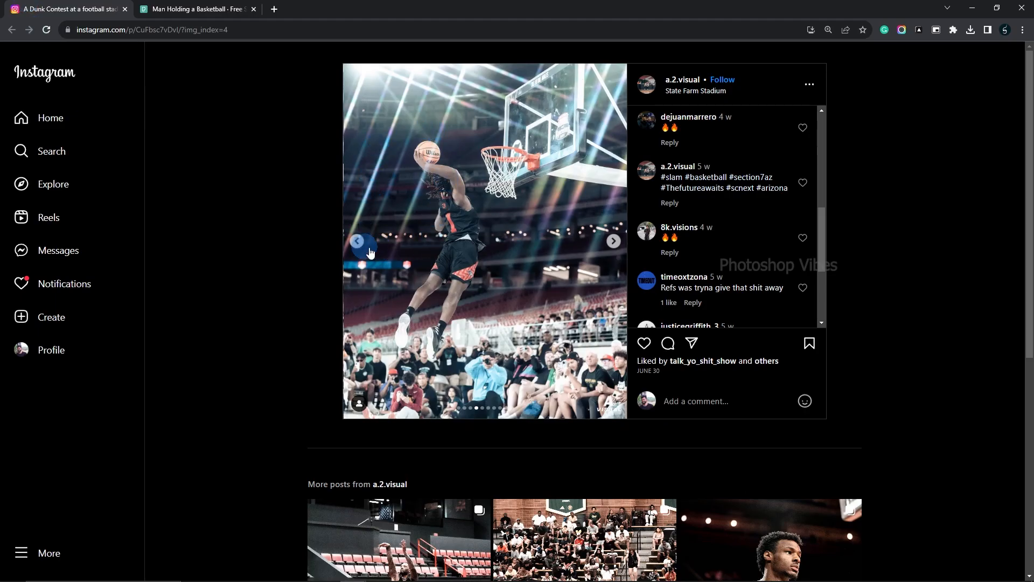
pyautogui.moveTo(982, 66)
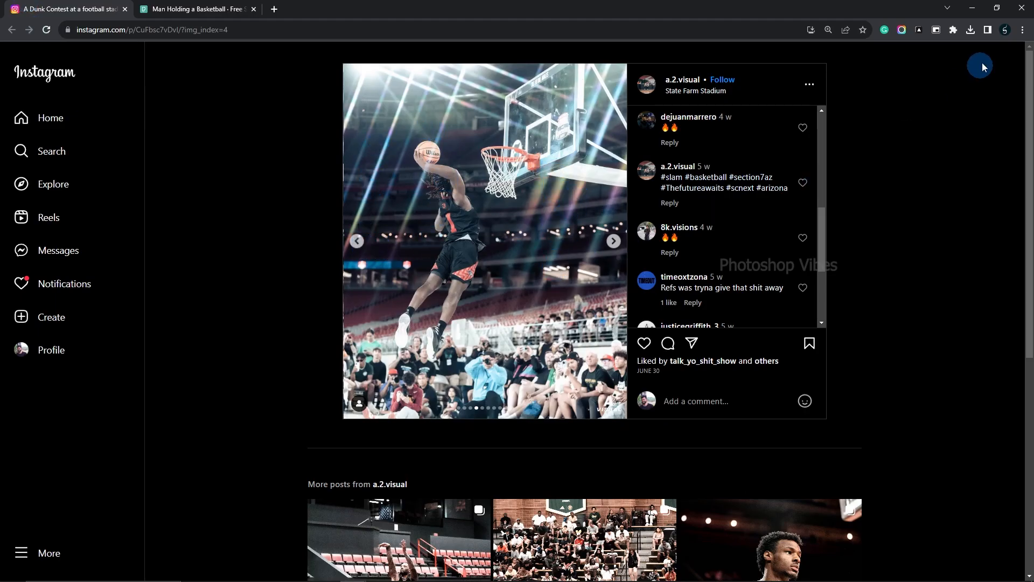
pyautogui.moveTo(982, 56)
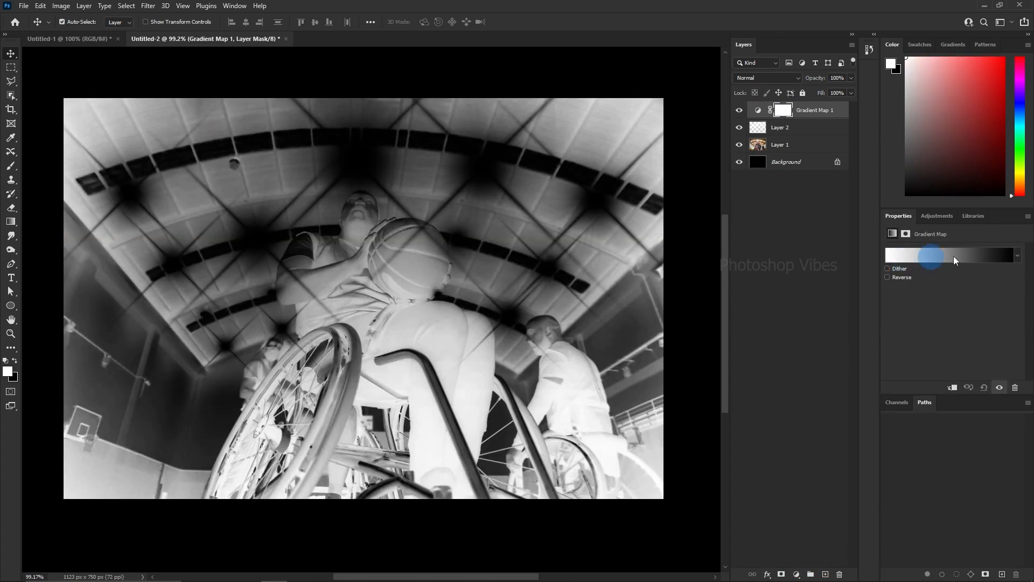
# Edit the gradient map stops to 041f20, 155154, ff6e34, ff3c00 and 000000
pyautogui.click(1016, 255)
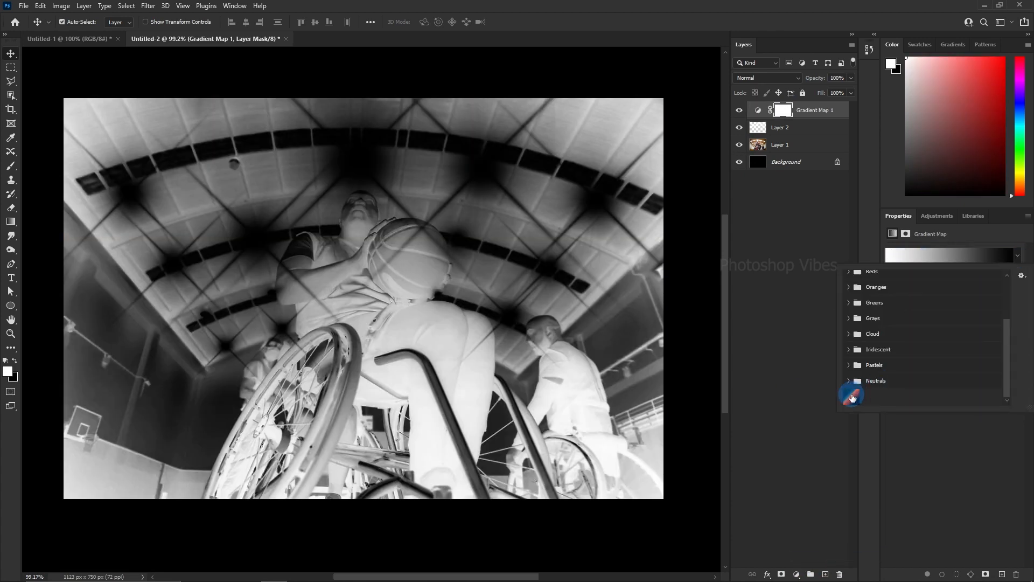
pyautogui.click(851, 395)
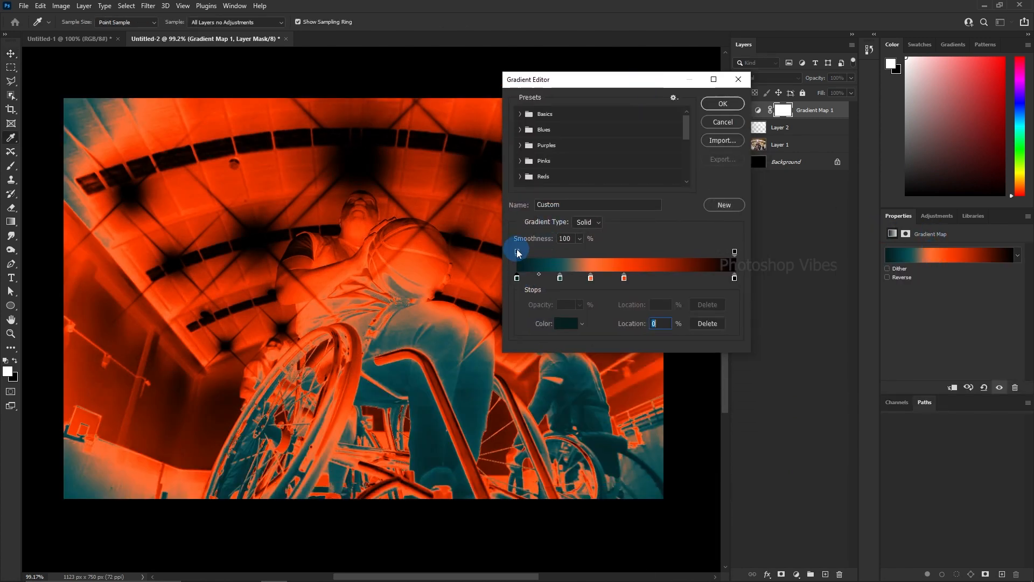
pyautogui.click(566, 324)
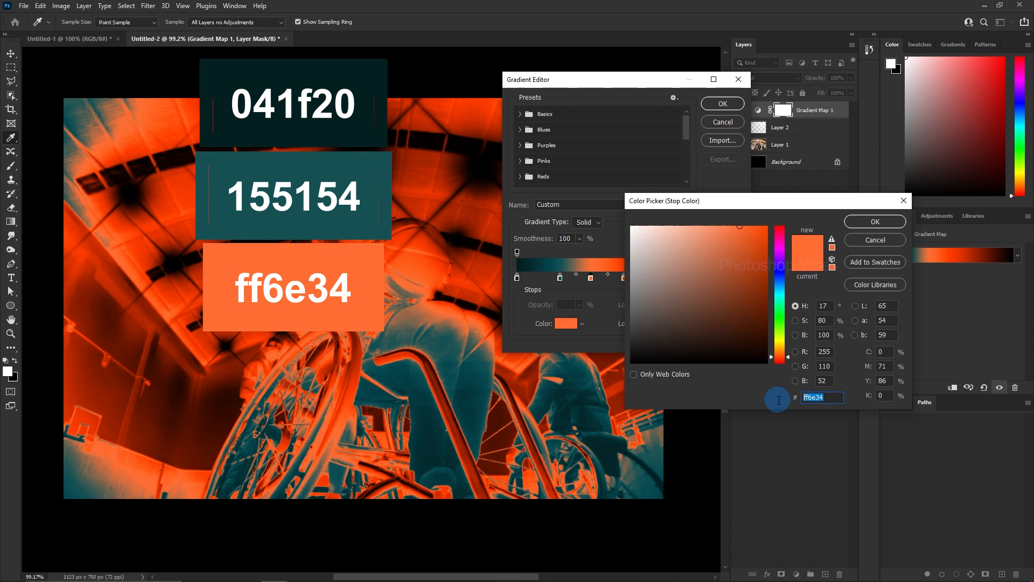
pyautogui.click(874, 221)
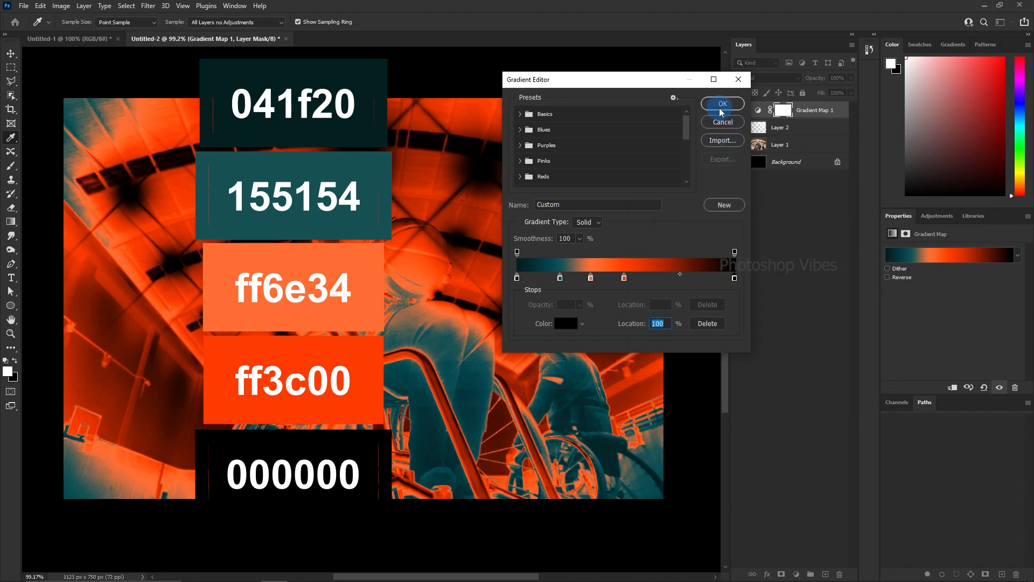
pyautogui.click(722, 104)
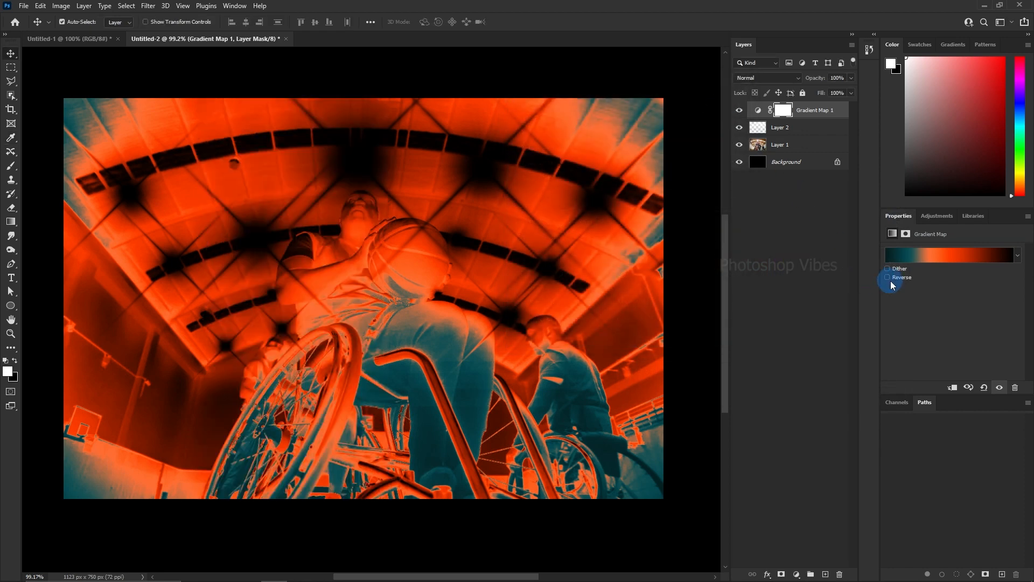
# Reverse the gradient so the photo turns orange with teal flares, and select the flares layer
pyautogui.click(888, 277)
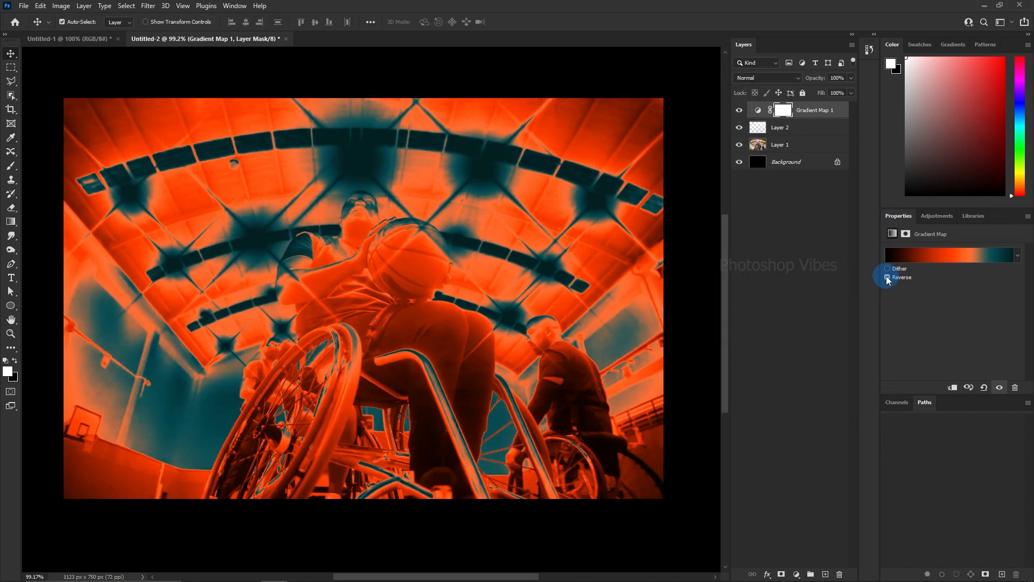
pyautogui.click(887, 277)
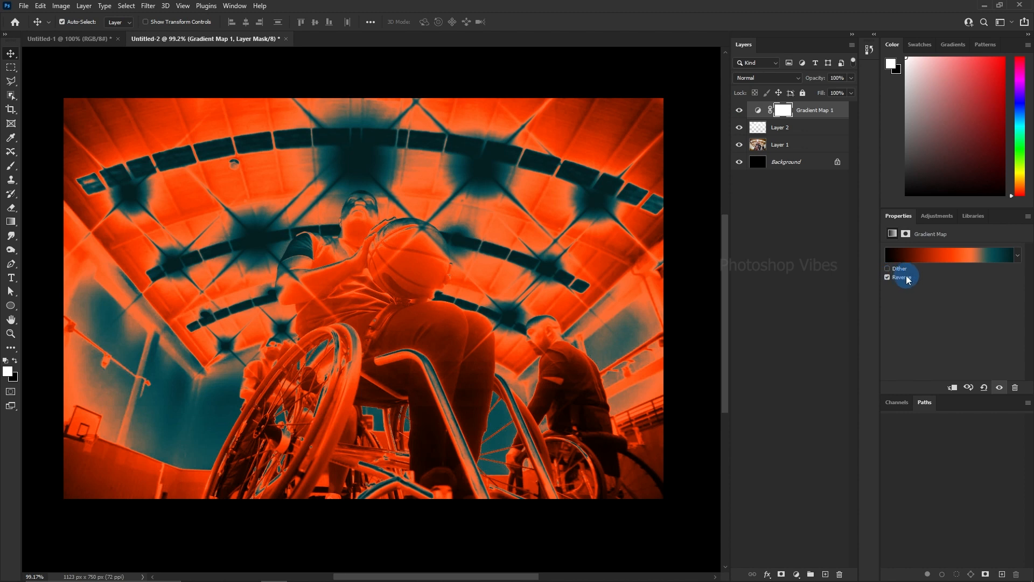
pyautogui.click(780, 127)
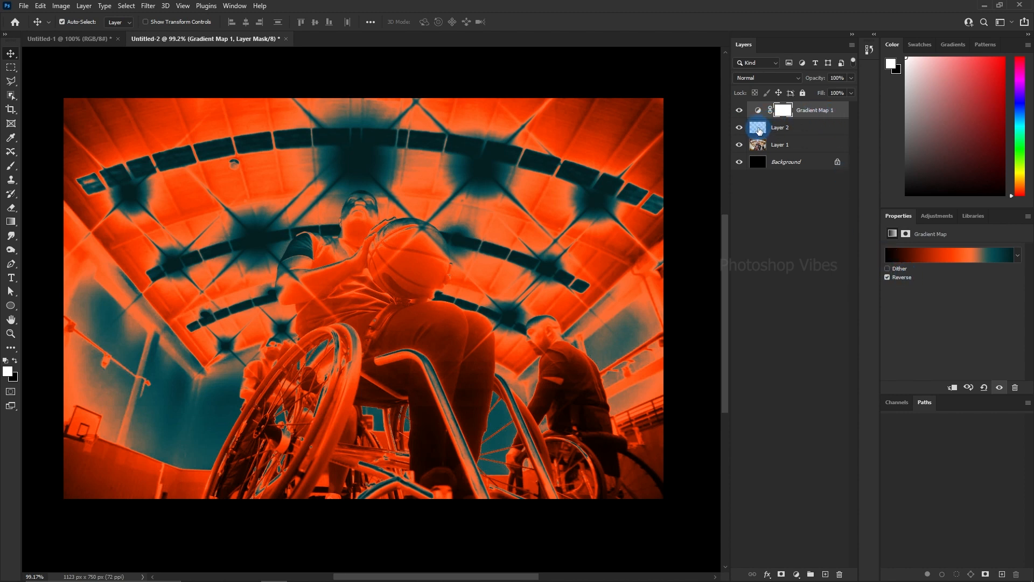
# Select the star flare pixels and target the Gradient Map's layer mask
pyautogui.rightClick(757, 127)
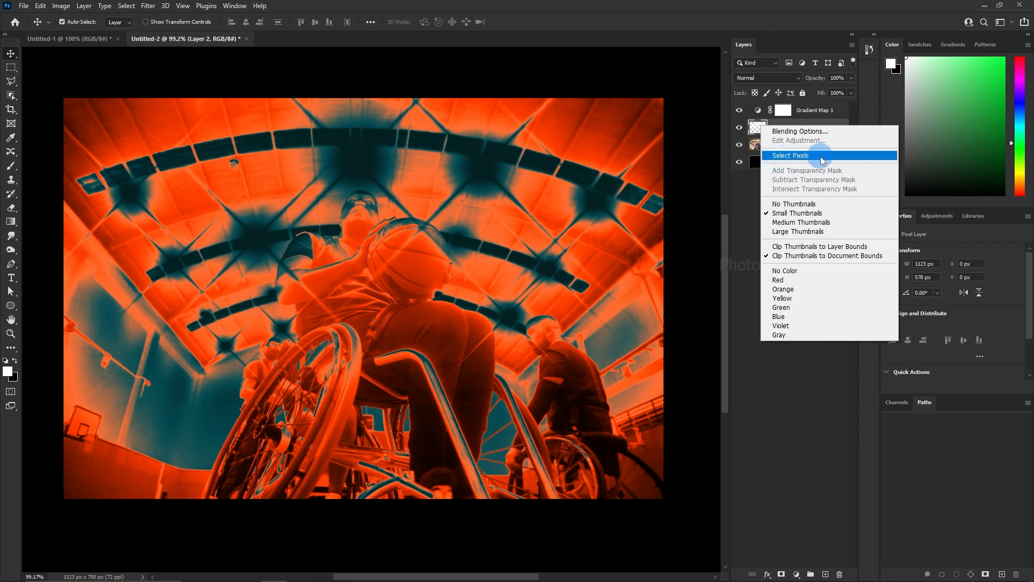
pyautogui.click(790, 156)
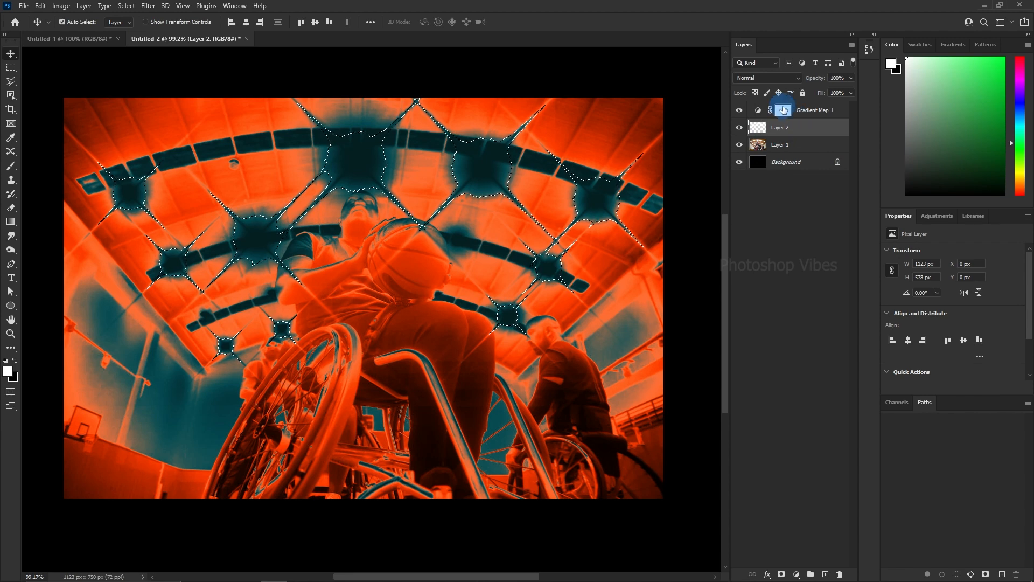
pyautogui.click(812, 110)
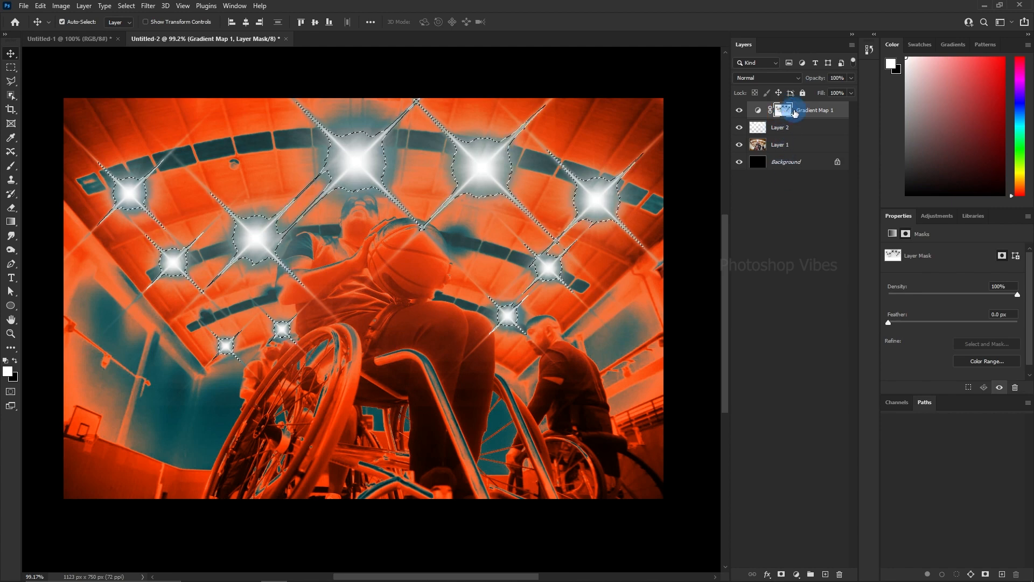
# Deselect after masking the tint to the flares and check the resulting mask
pyautogui.click(125, 6)
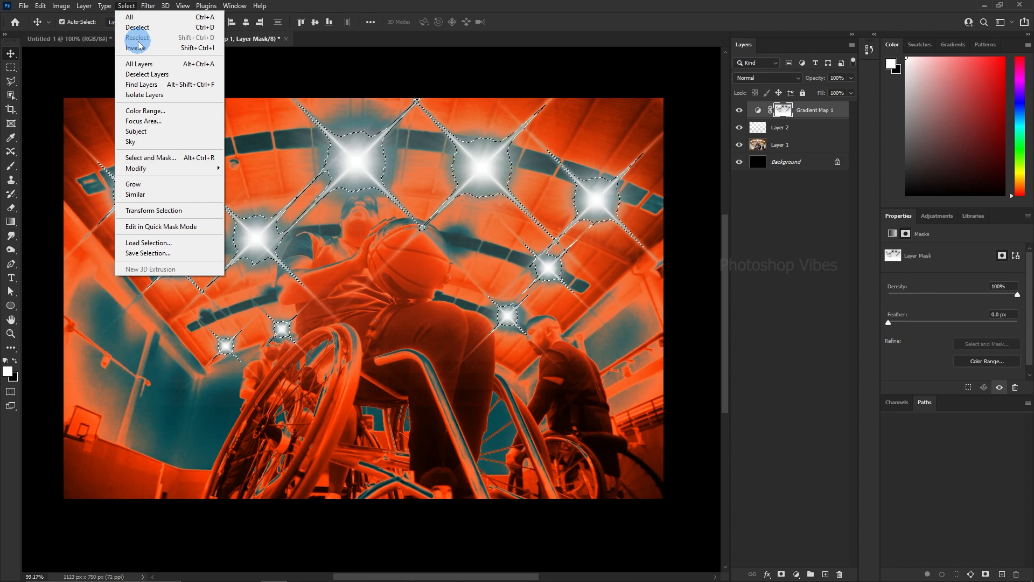
pyautogui.click(136, 27)
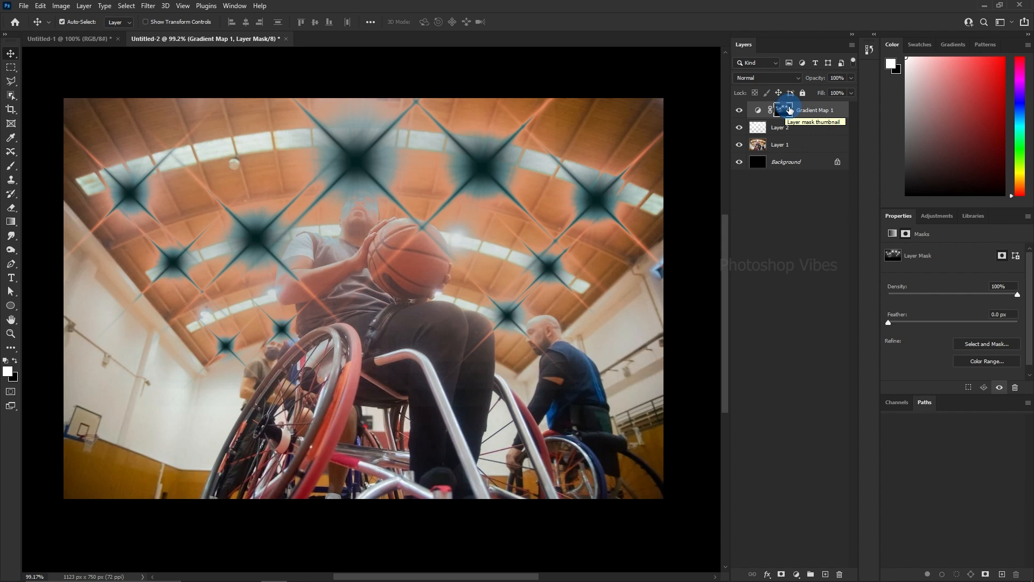
pyautogui.click(782, 110)
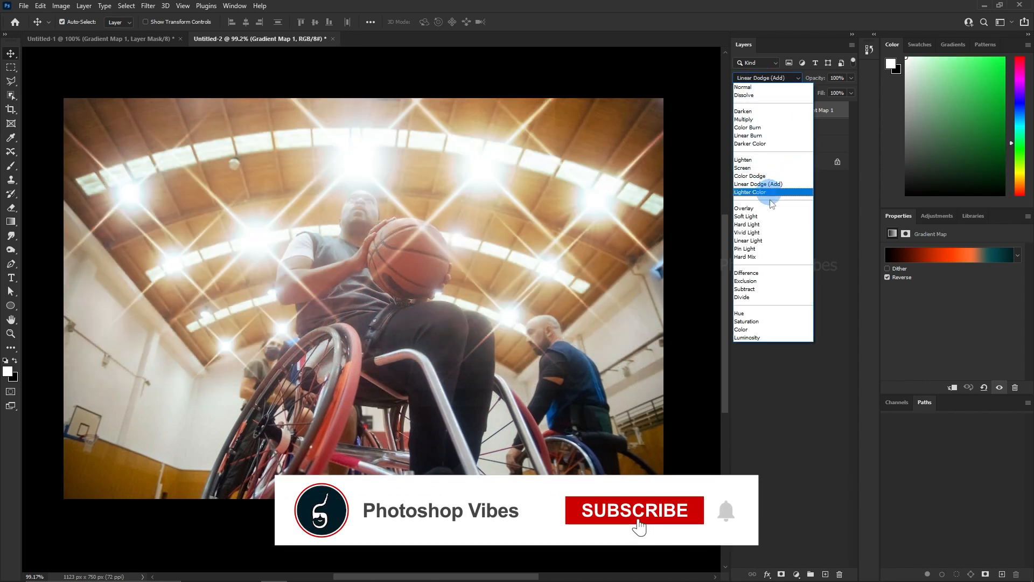
# Set Gradient Map 1 to Soft Light, compare against Layer 1 alone, then show all layers
pyautogui.click(746, 216)
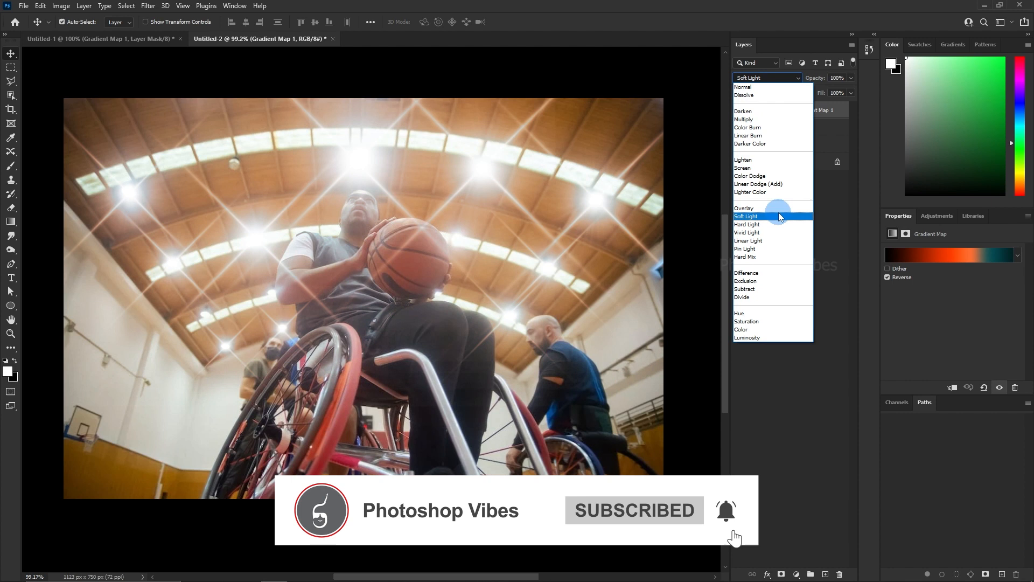
pyautogui.click(746, 217)
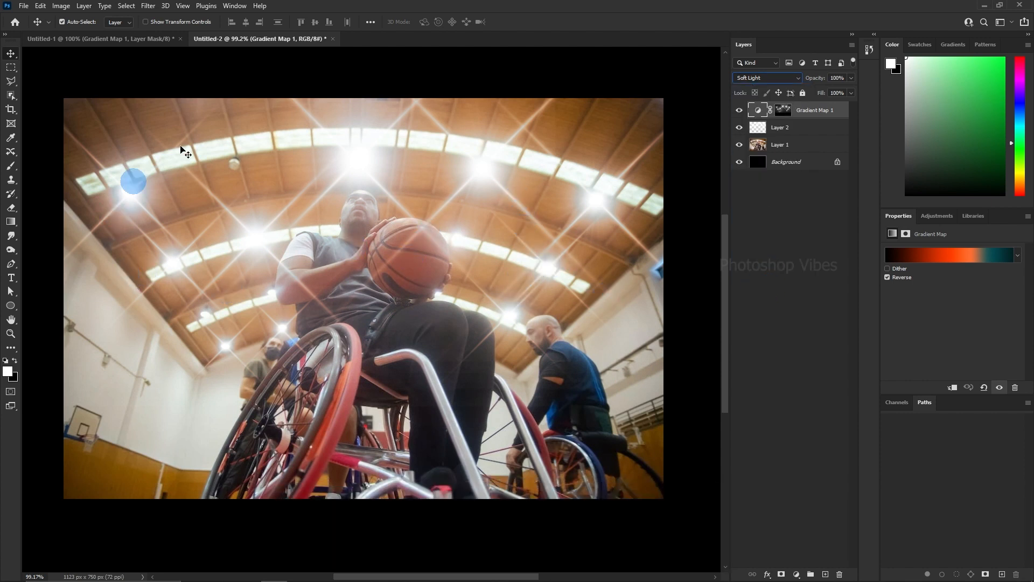
pyautogui.click(739, 110)
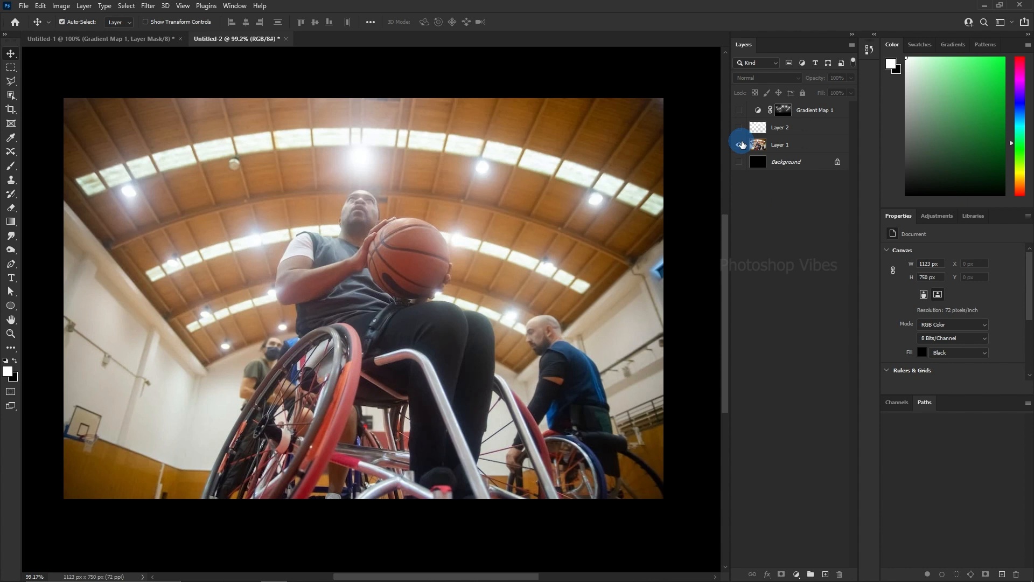
pyautogui.click(739, 144)
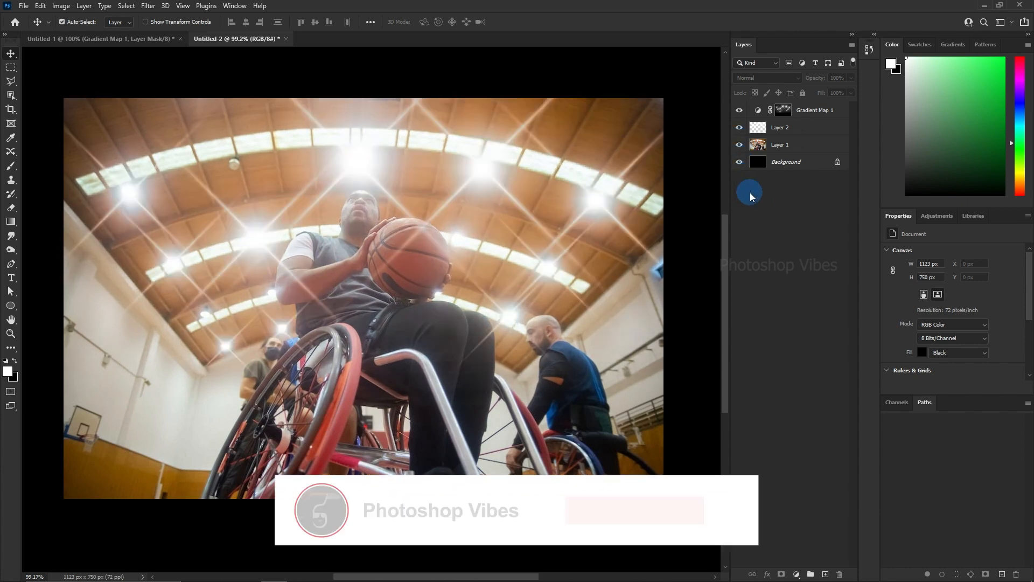